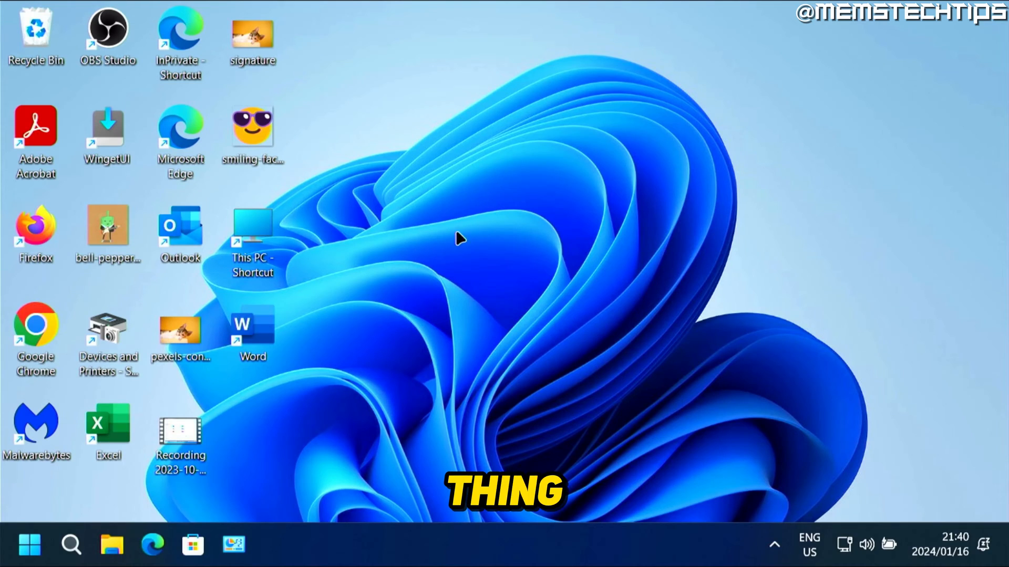
pyautogui.moveTo(237, 373)
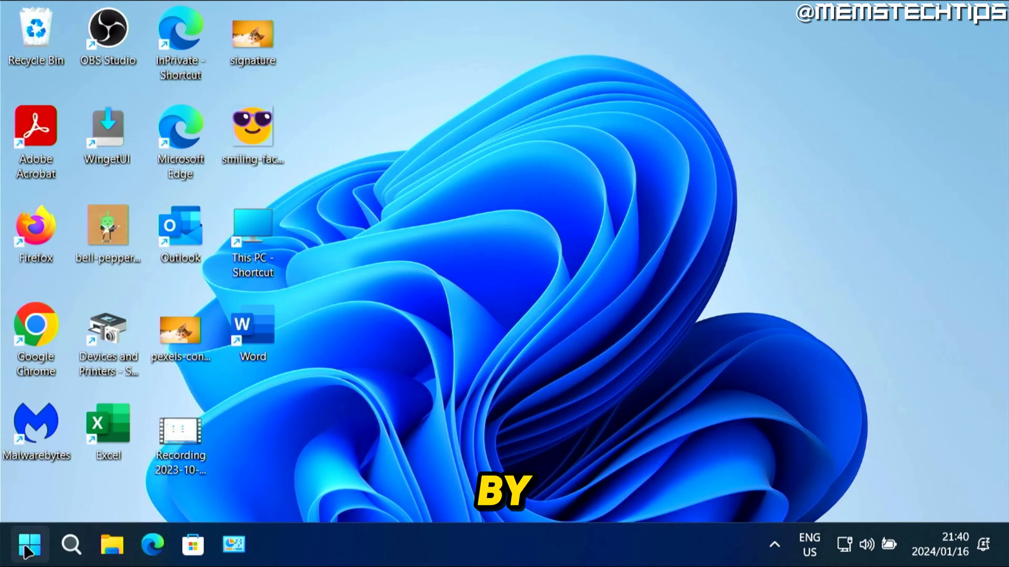
# Launch Control Panel from the Windows search by searching 'con'.
pyautogui.click(29, 544)
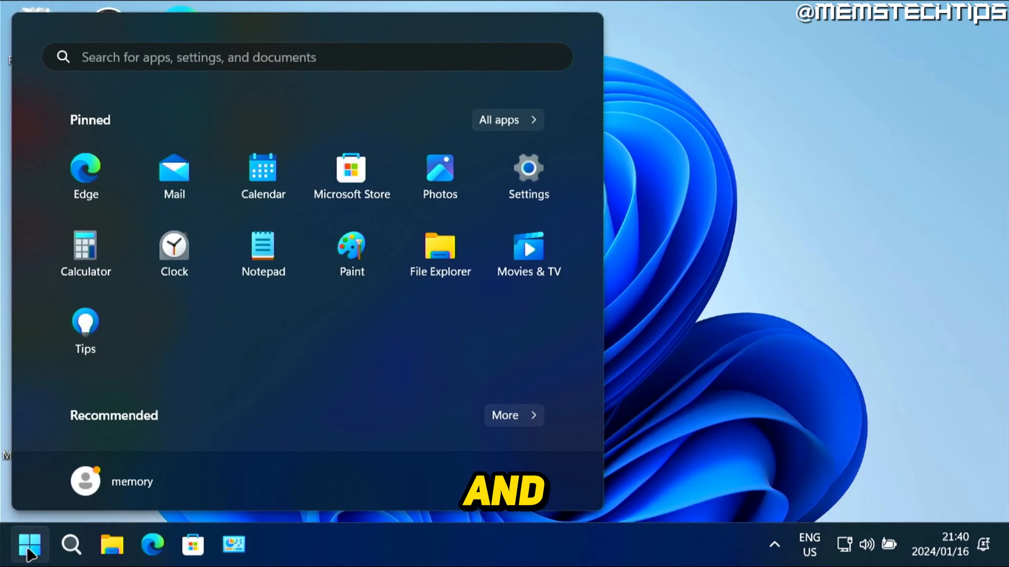
pyautogui.write('con')
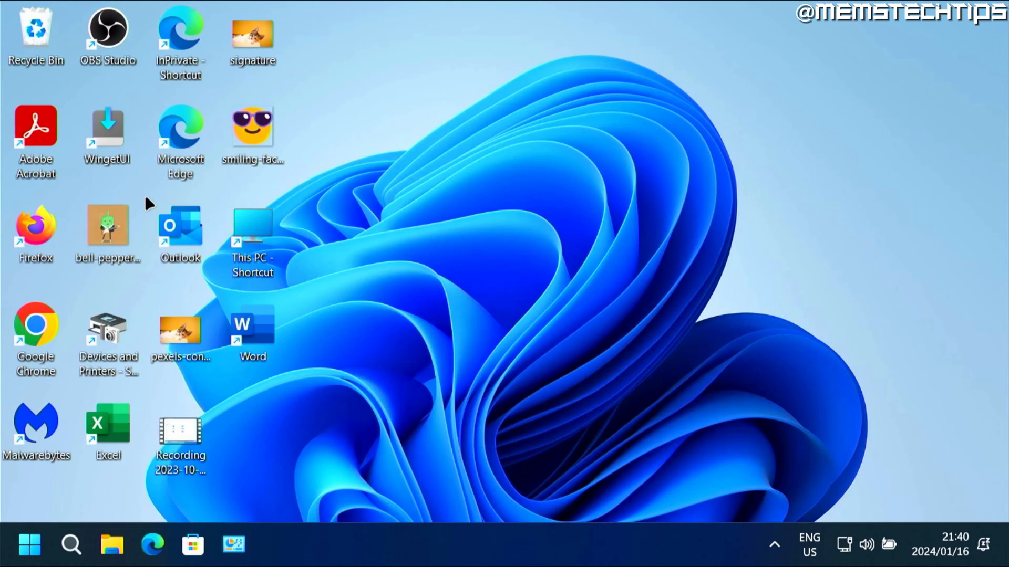
pyautogui.click(235, 544)
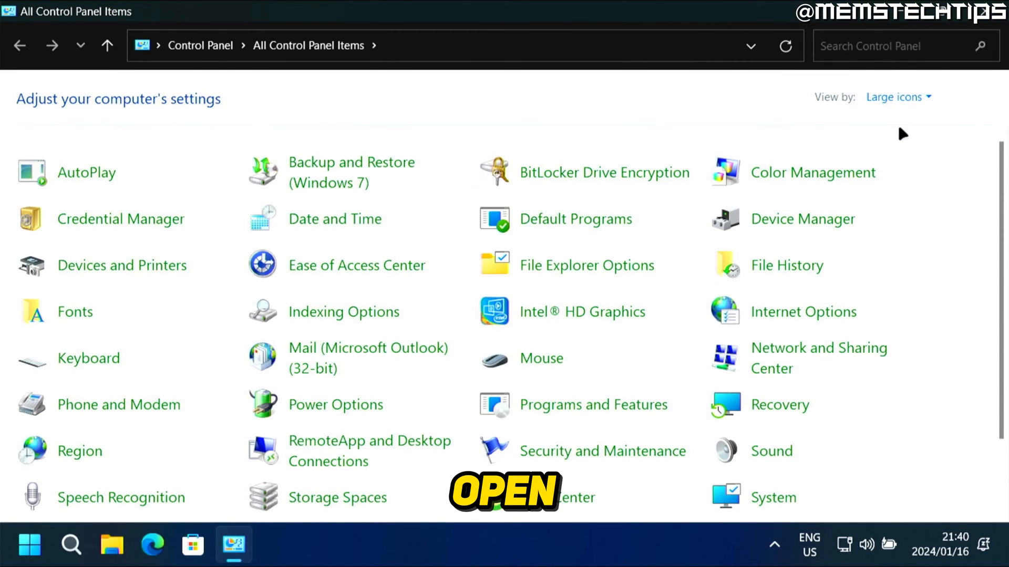
# View Control Panel items as large icons and go into Power Options.
pyautogui.click(898, 97)
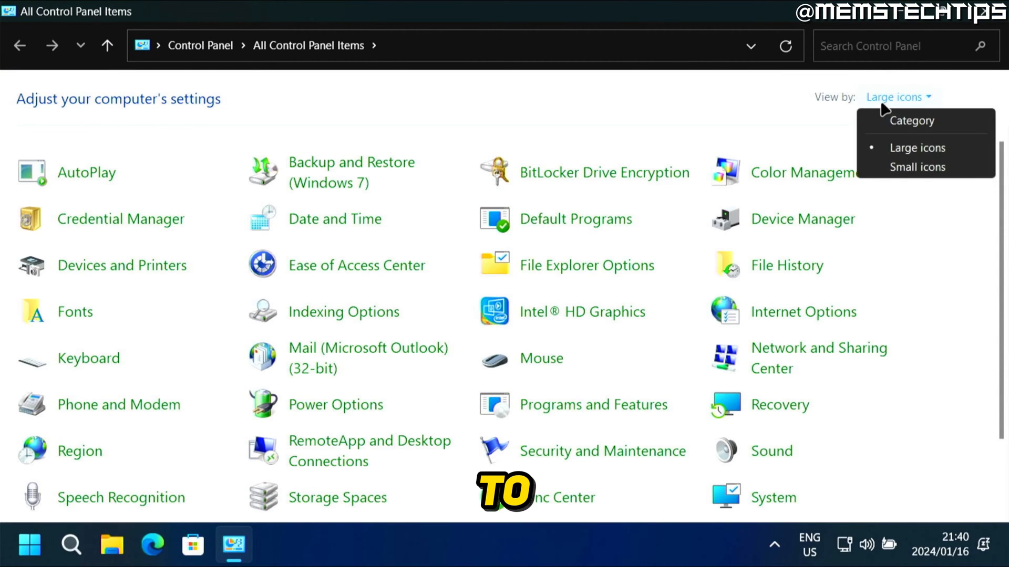
pyautogui.click(916, 148)
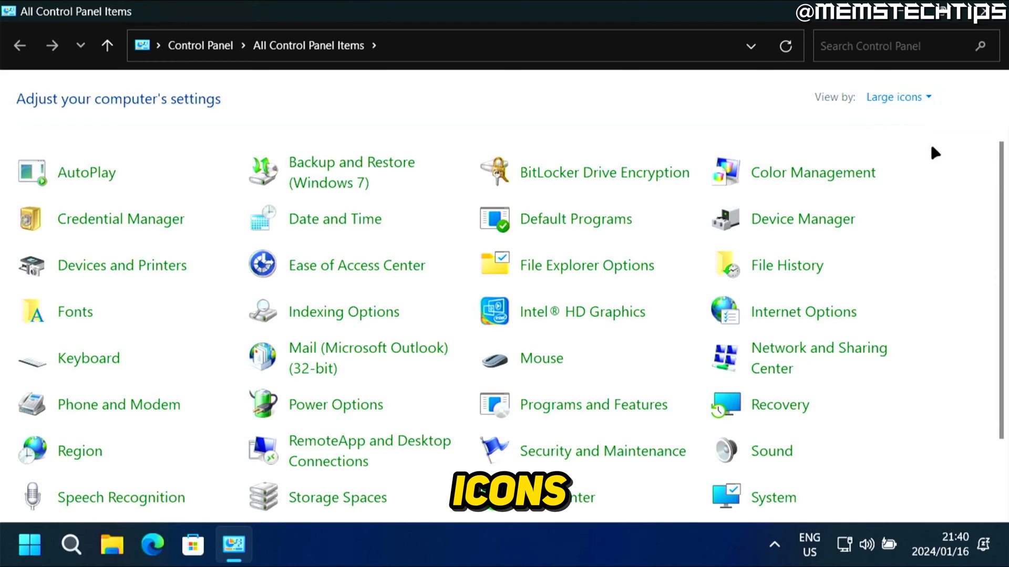
pyautogui.scroll(-3)
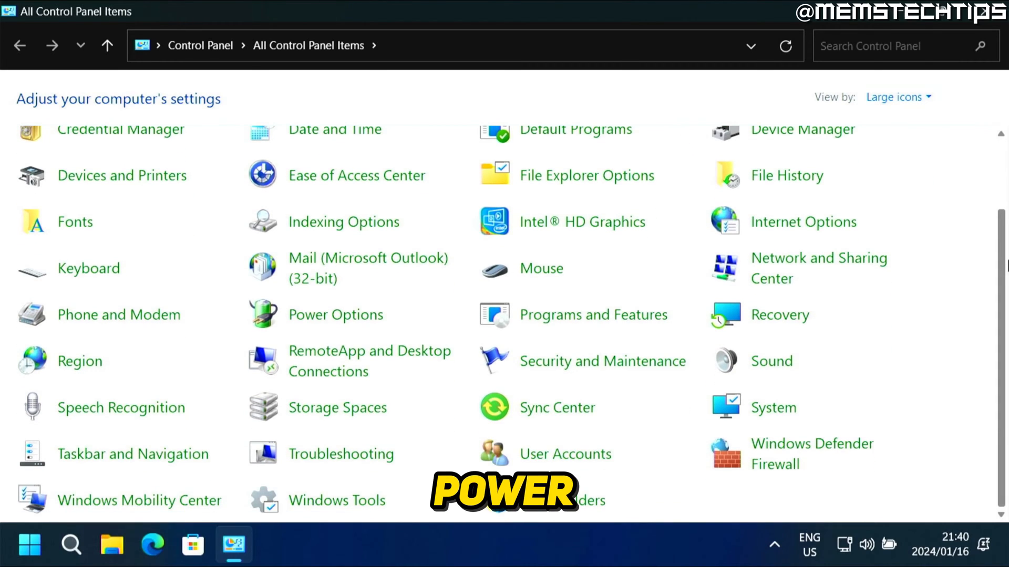
pyautogui.moveTo(340, 323)
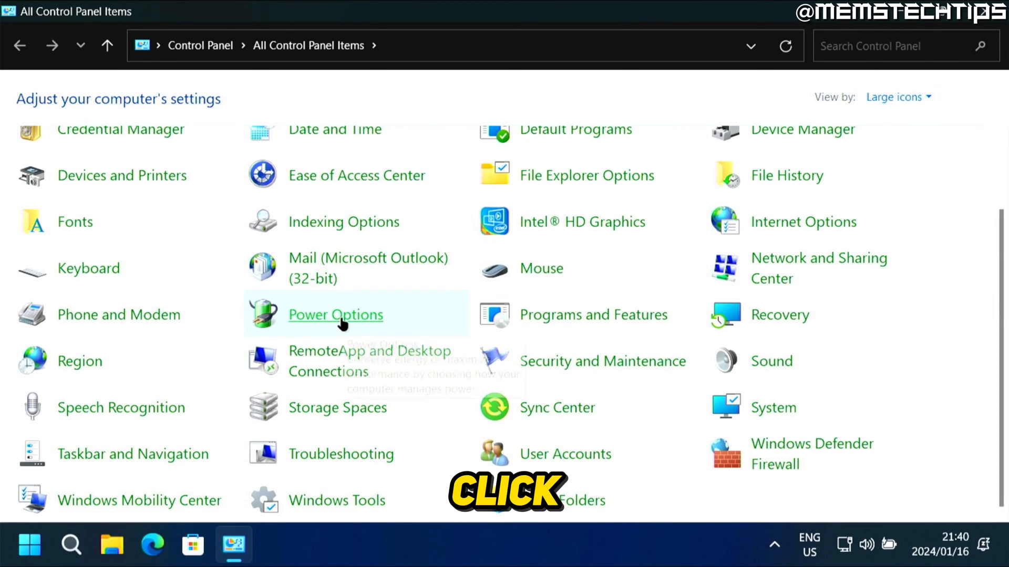
pyautogui.click(335, 316)
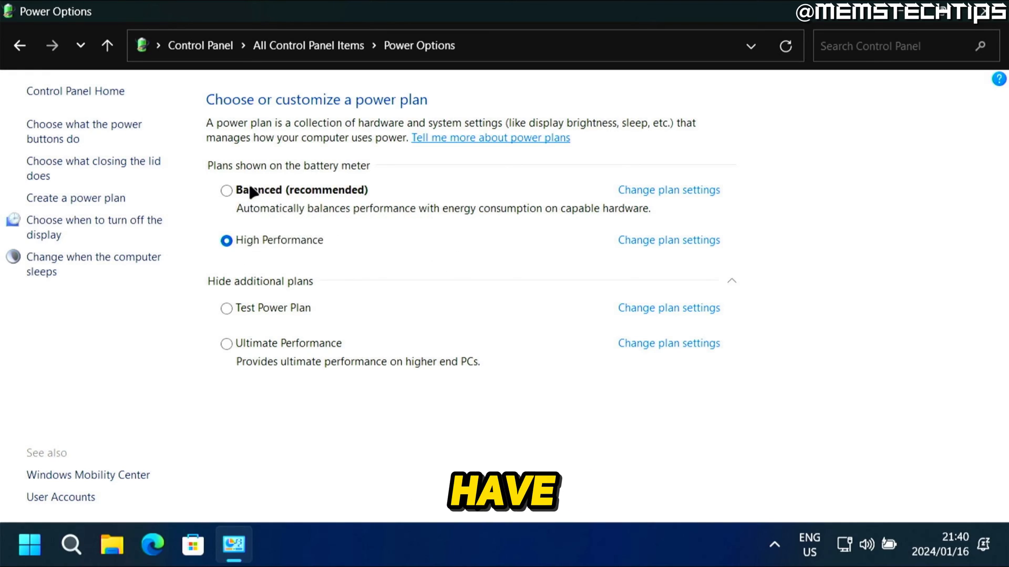
pyautogui.moveTo(327, 202)
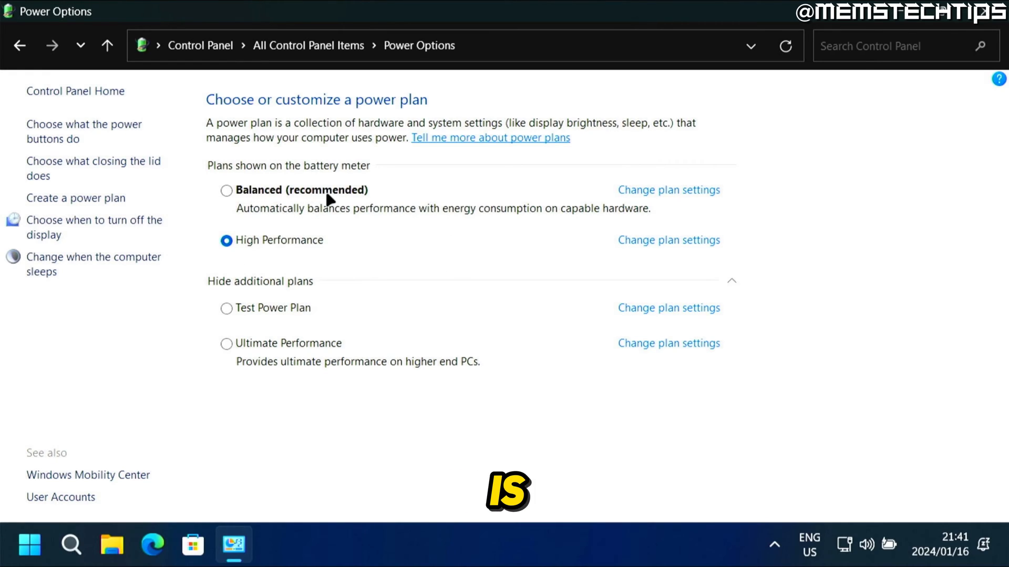
pyautogui.moveTo(292, 200)
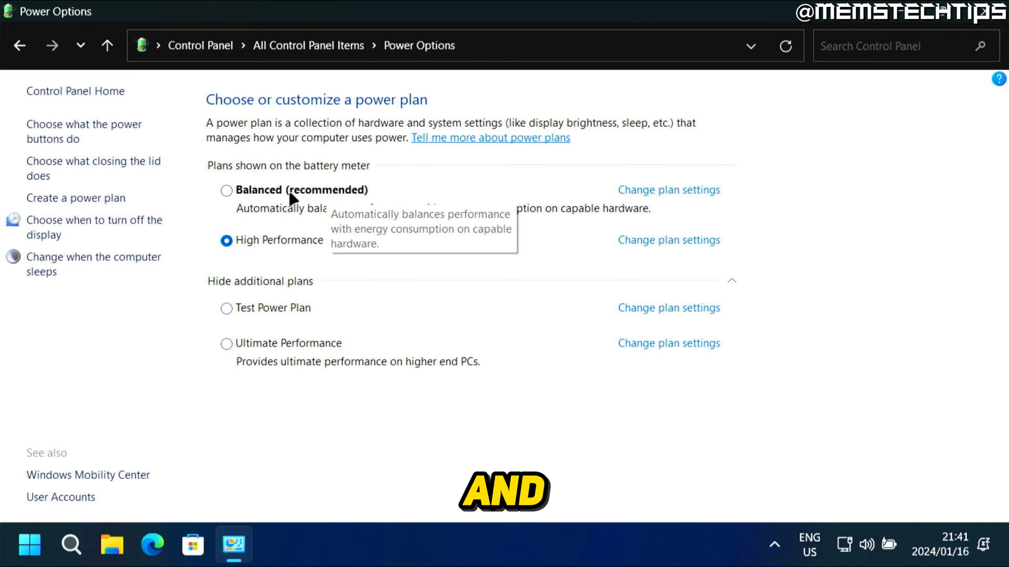
pyautogui.moveTo(321, 331)
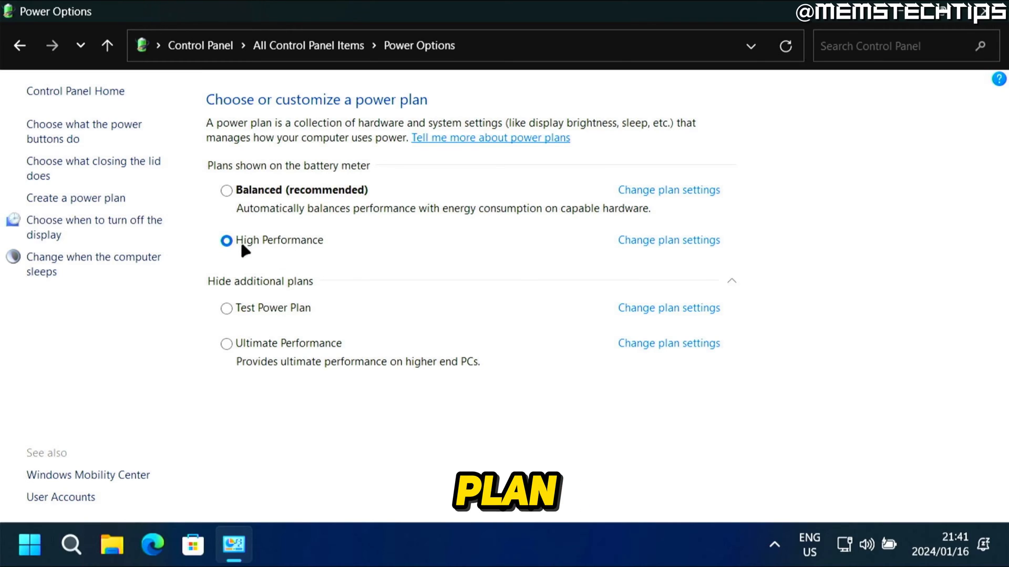
pyautogui.moveTo(241, 343)
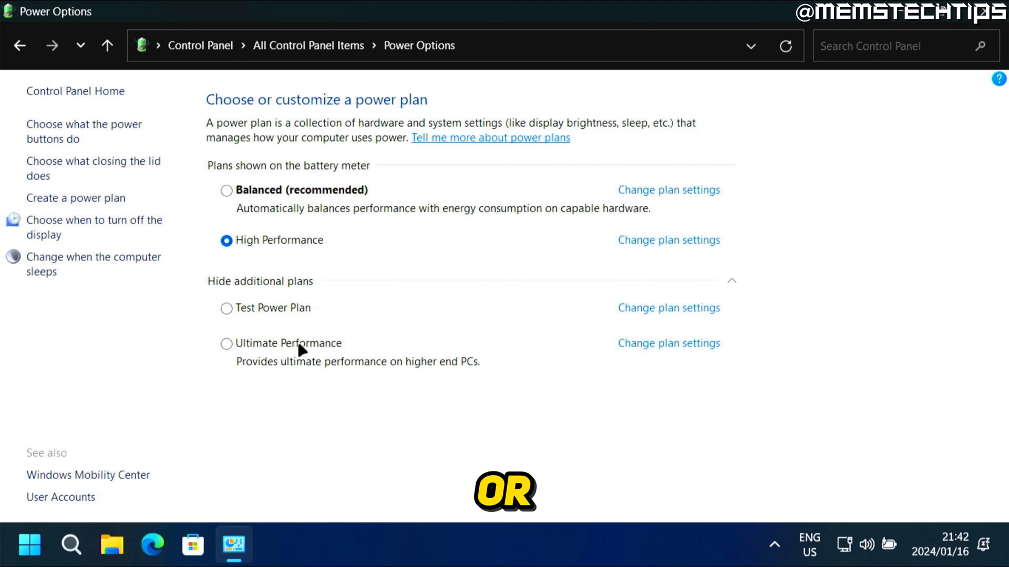
pyautogui.moveTo(681, 322)
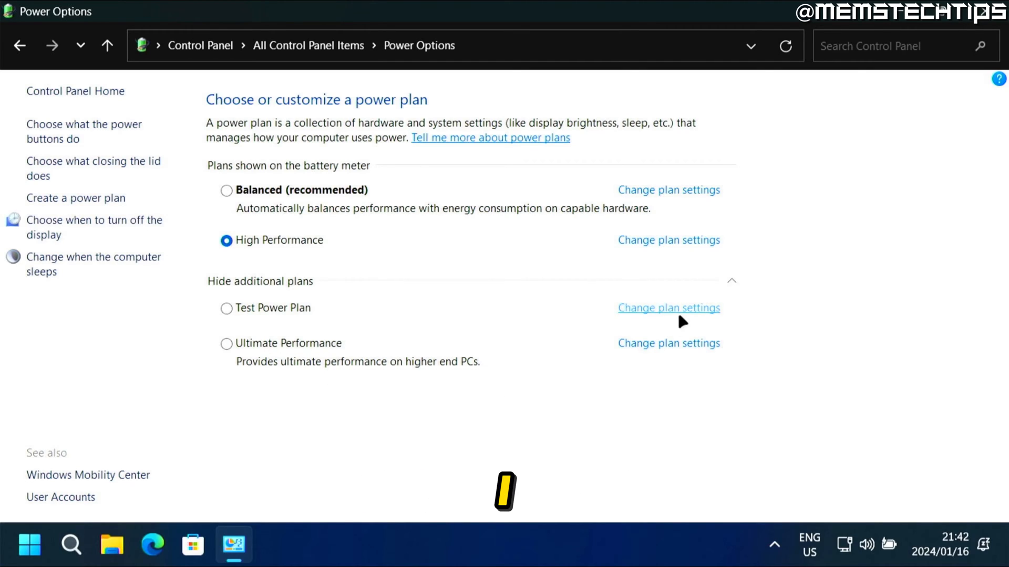
# Delete the Test Power Plan from its plan settings and confirm the deletion.
pyautogui.click(669, 308)
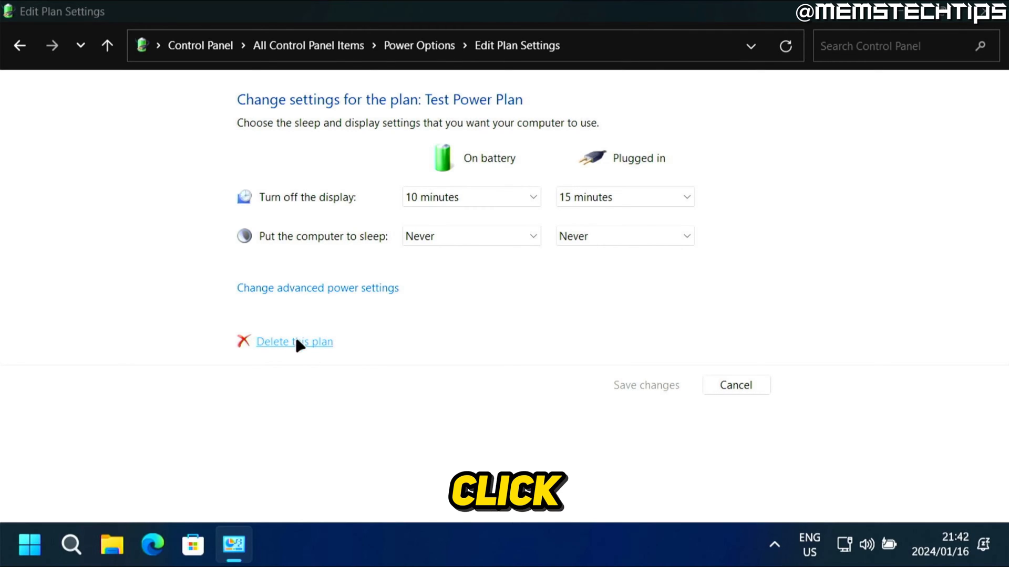
pyautogui.click(294, 341)
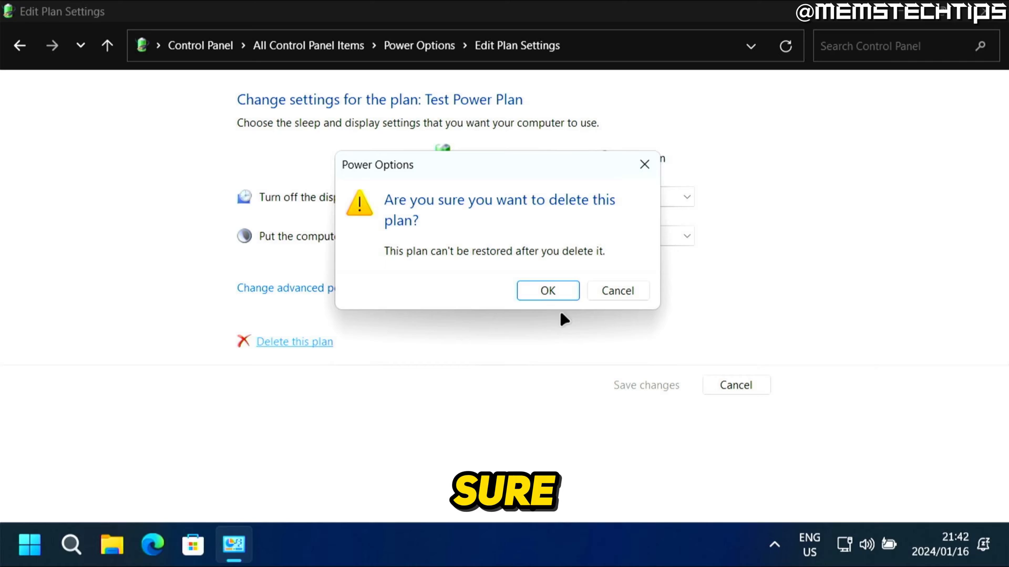
pyautogui.click(548, 290)
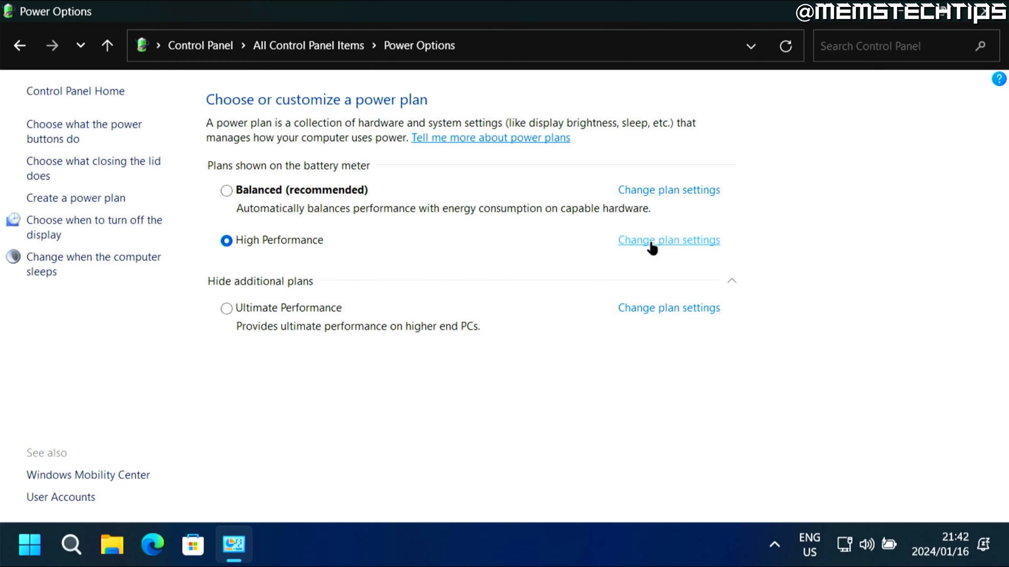
pyautogui.click(668, 240)
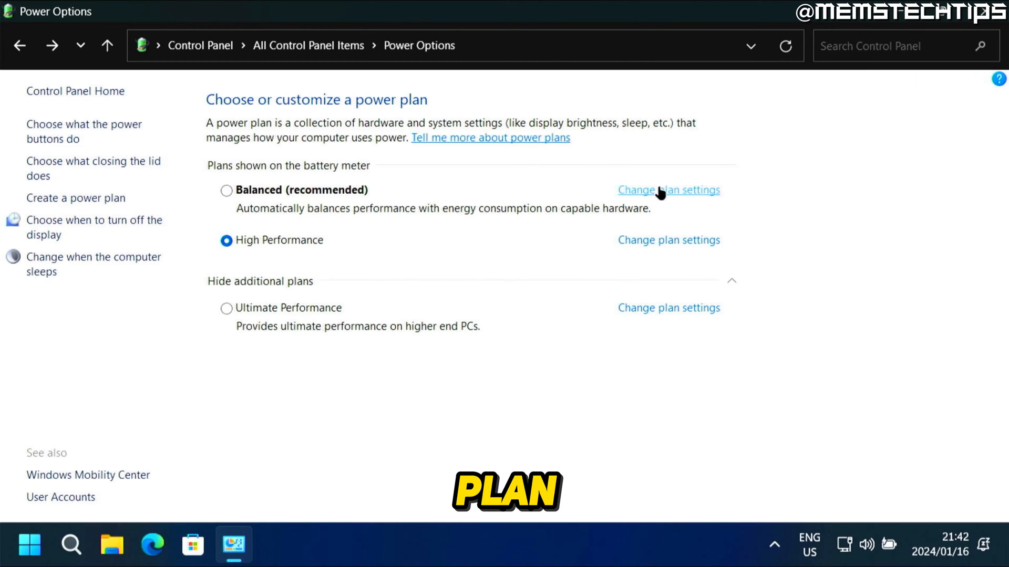
pyautogui.click(669, 190)
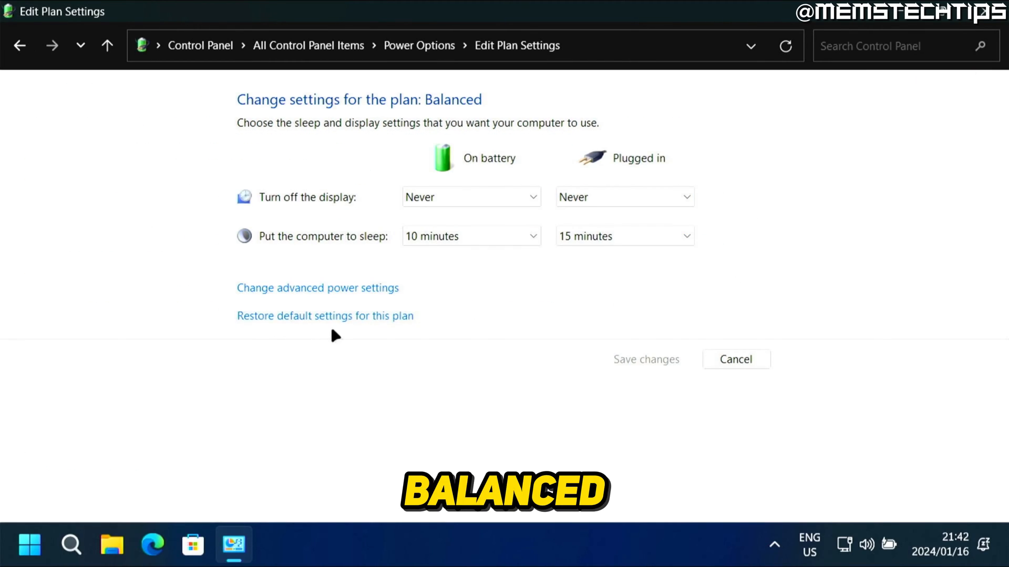
pyautogui.moveTo(355, 350)
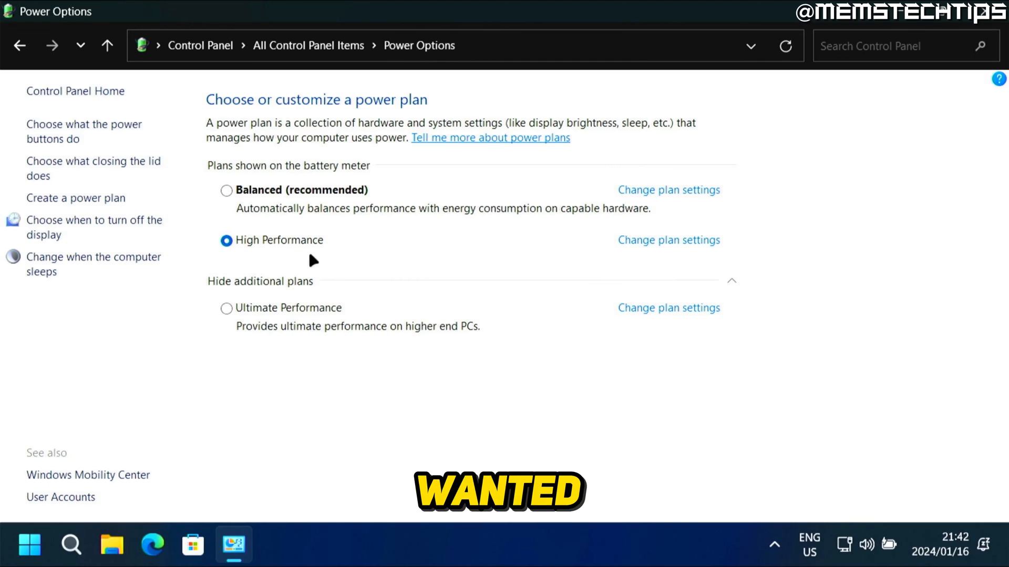
pyautogui.moveTo(301, 248)
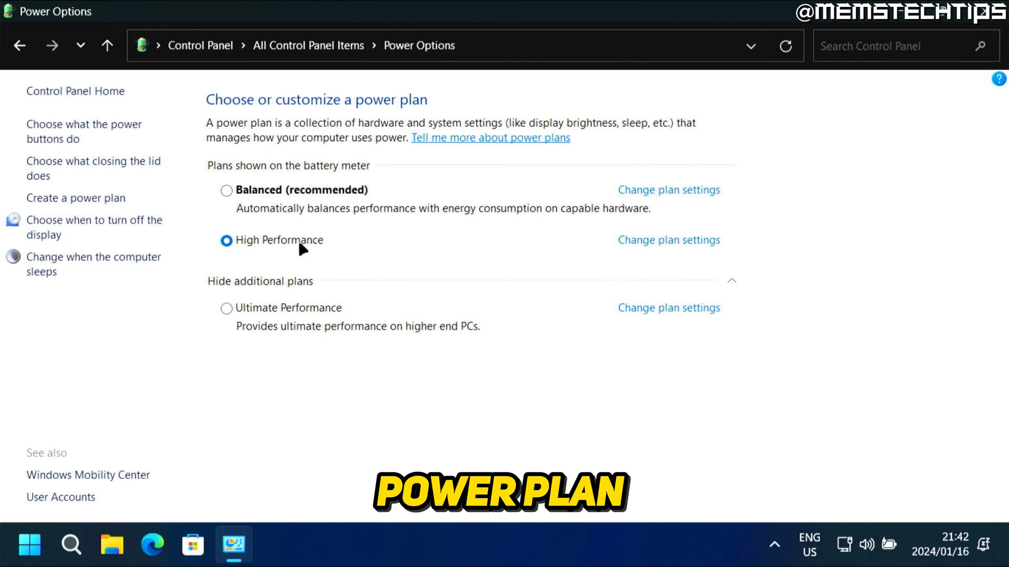
# Select Ultimate Performance as active, then delete the High Performance plan and confirm.
pyautogui.click(225, 309)
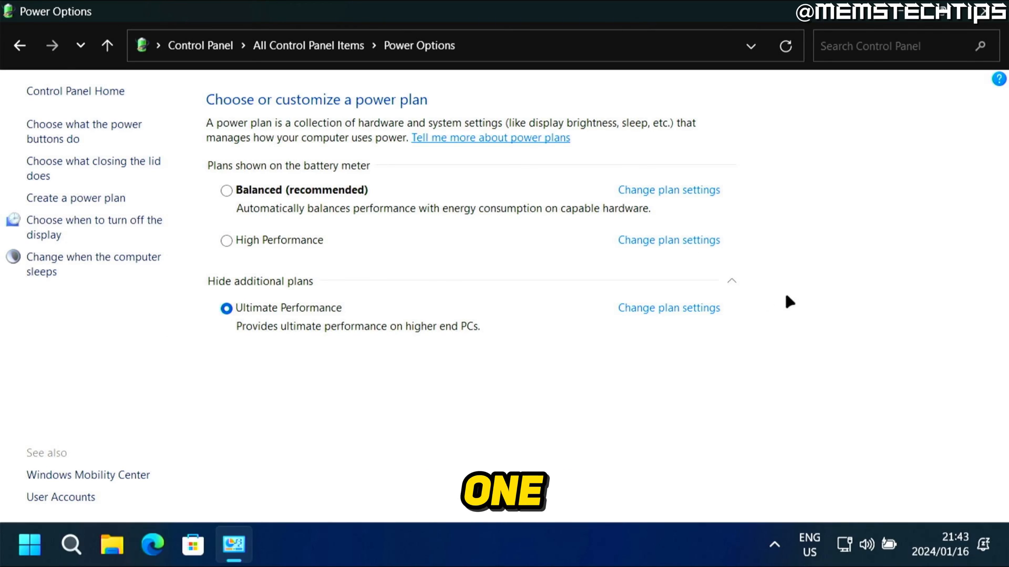
pyautogui.click(668, 240)
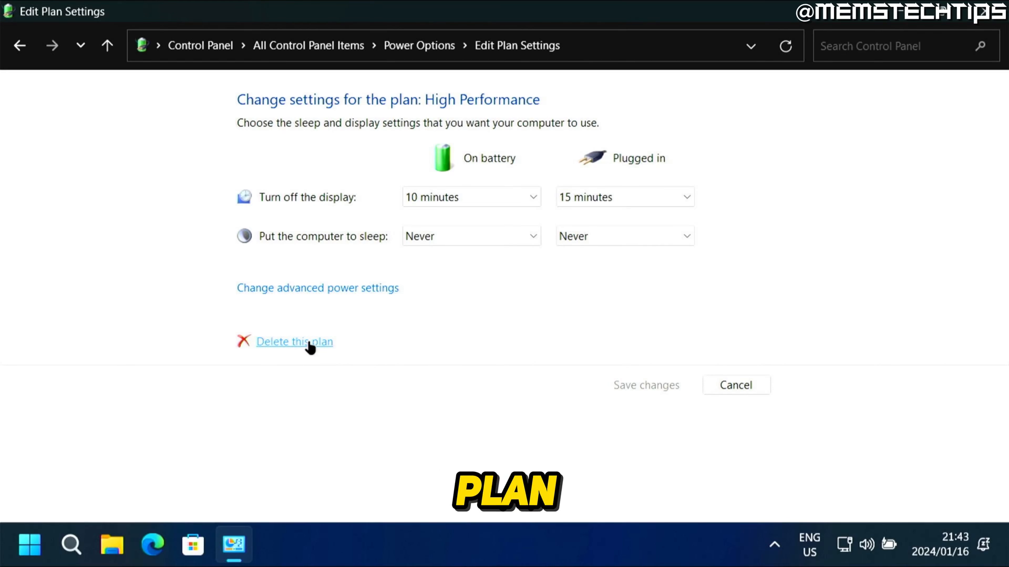
pyautogui.click(294, 341)
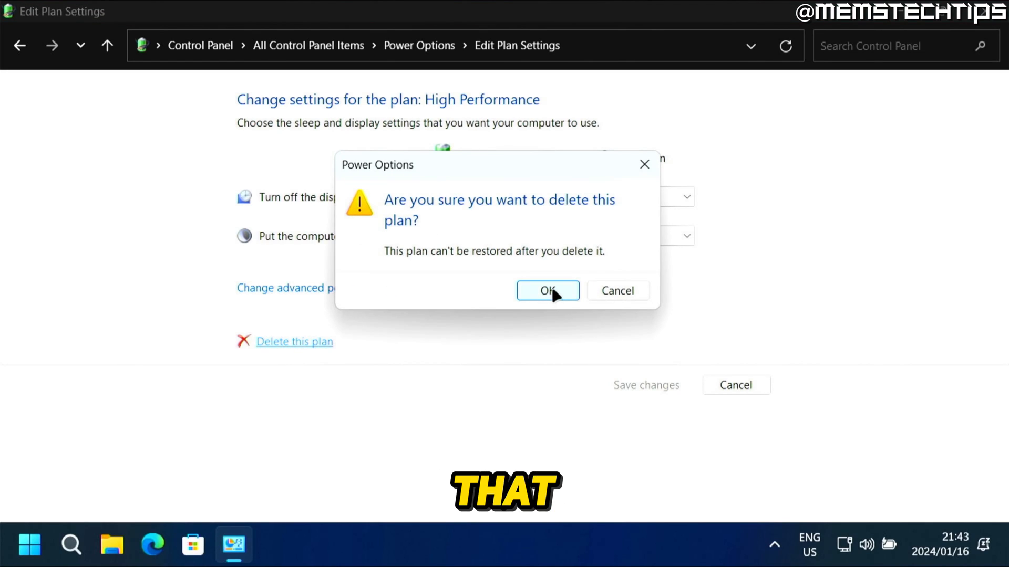
pyautogui.click(547, 290)
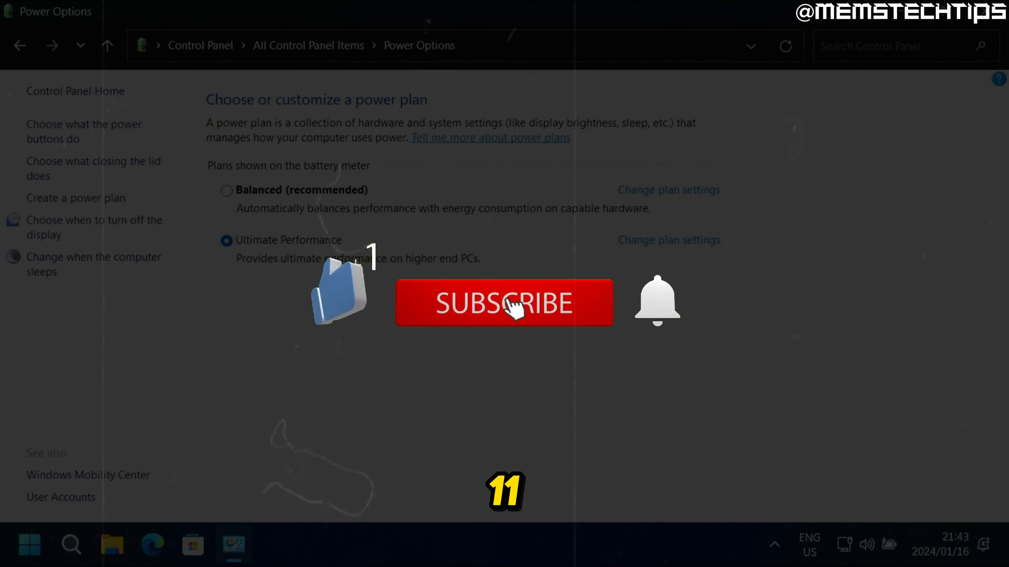
pyautogui.click(512, 303)
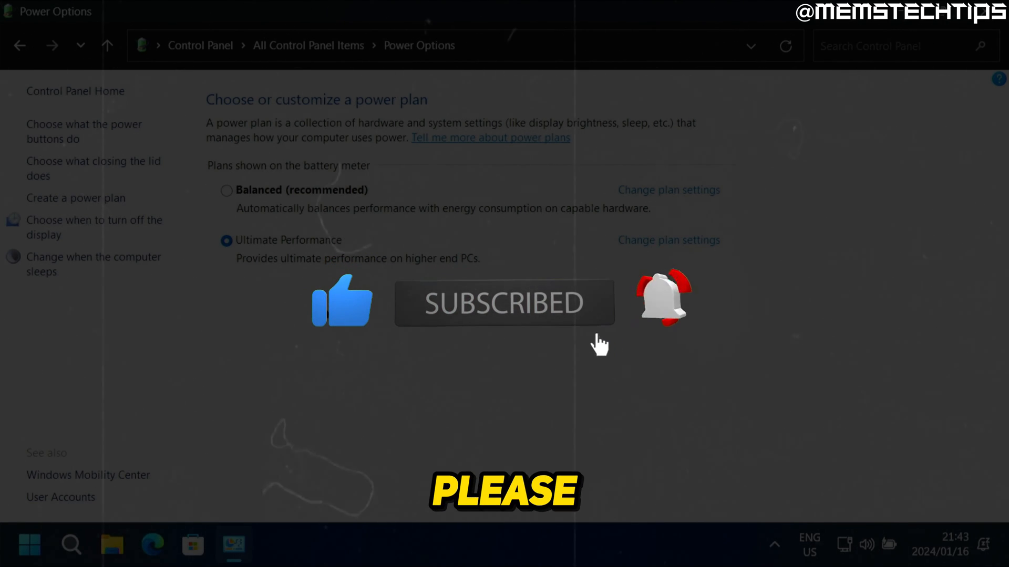